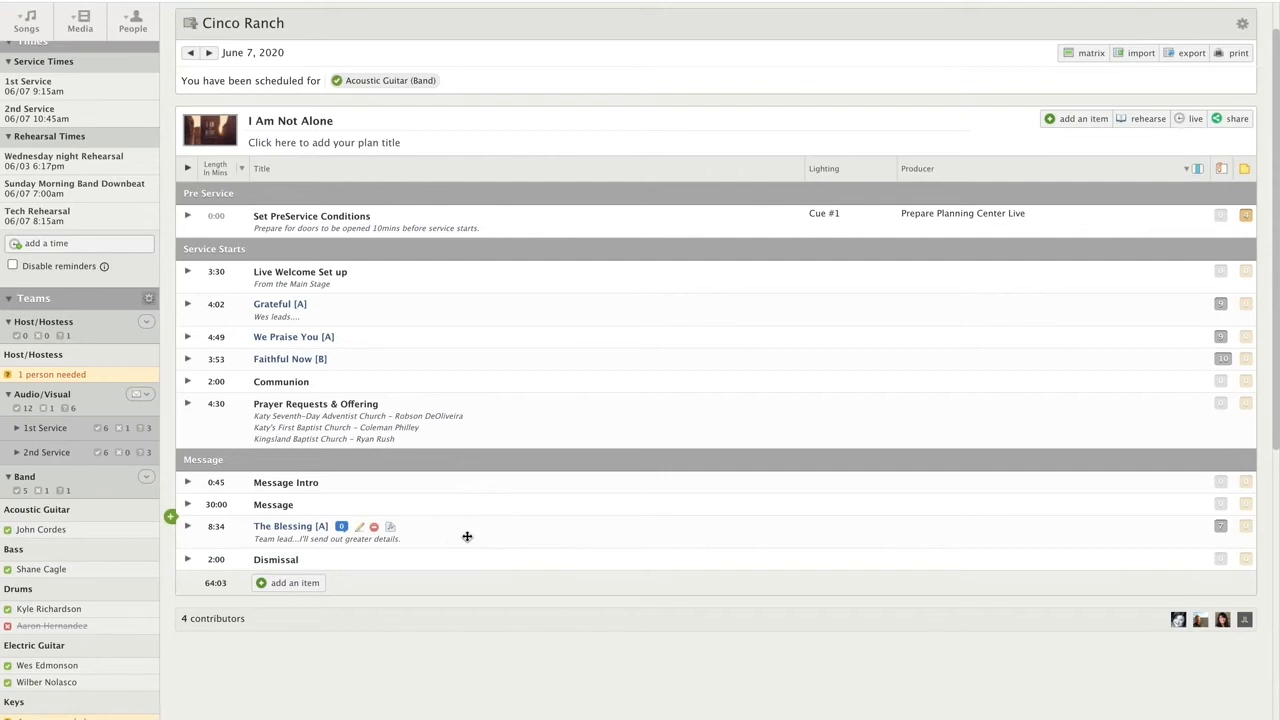
{"action": "mouse_move", "coordinate": [403, 527]}
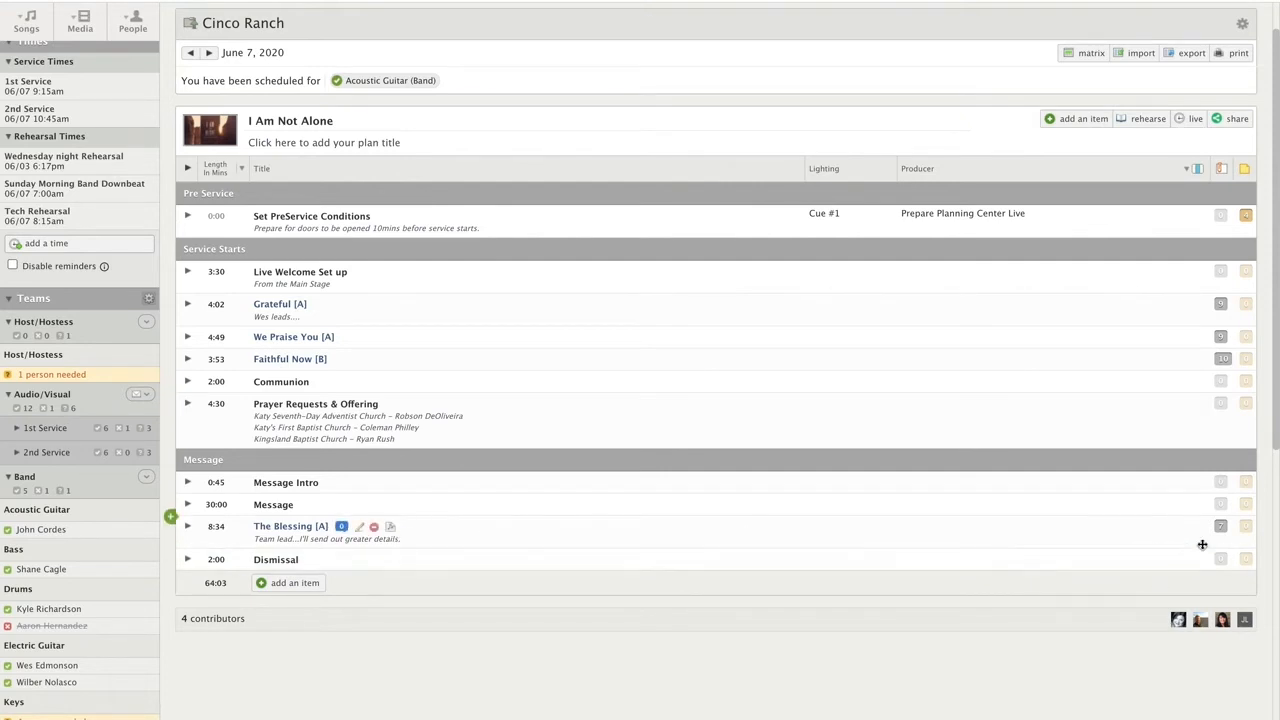
Open The Blessing and add a new key starting in G to its Default Arrangement
{"action": "left_click", "coordinate": [391, 526]}
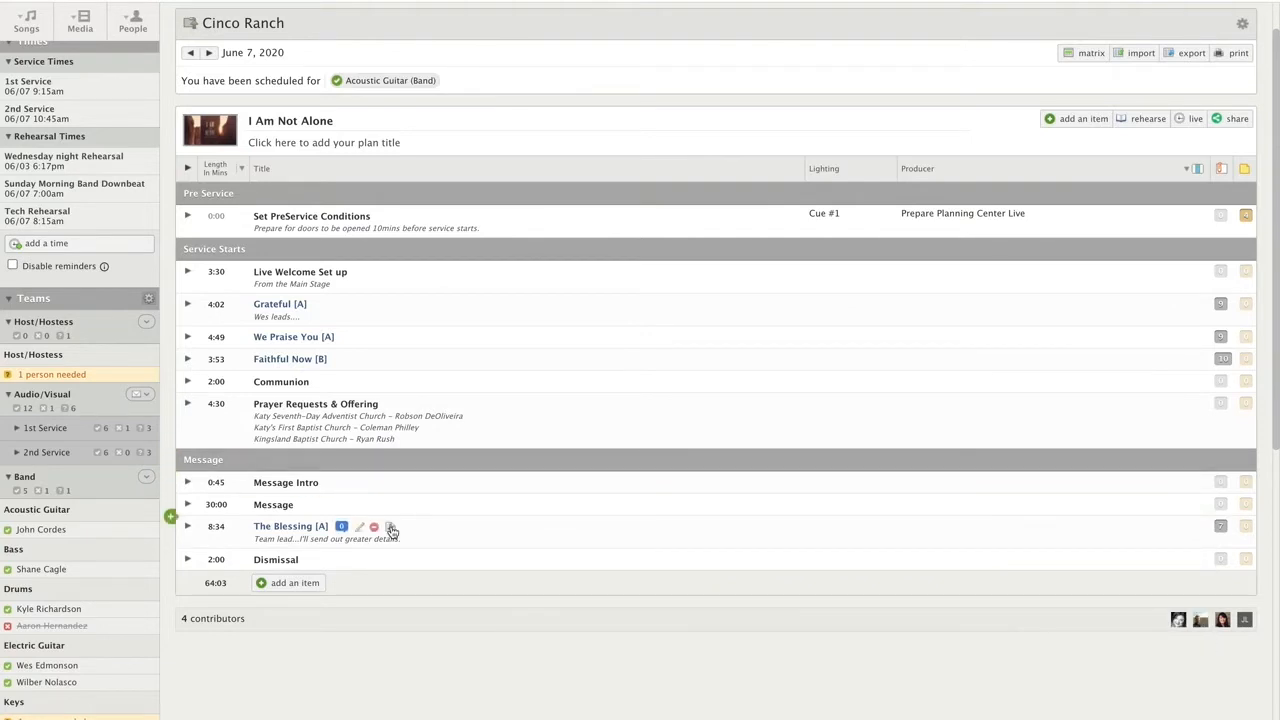
{"action": "left_click", "coordinate": [290, 526]}
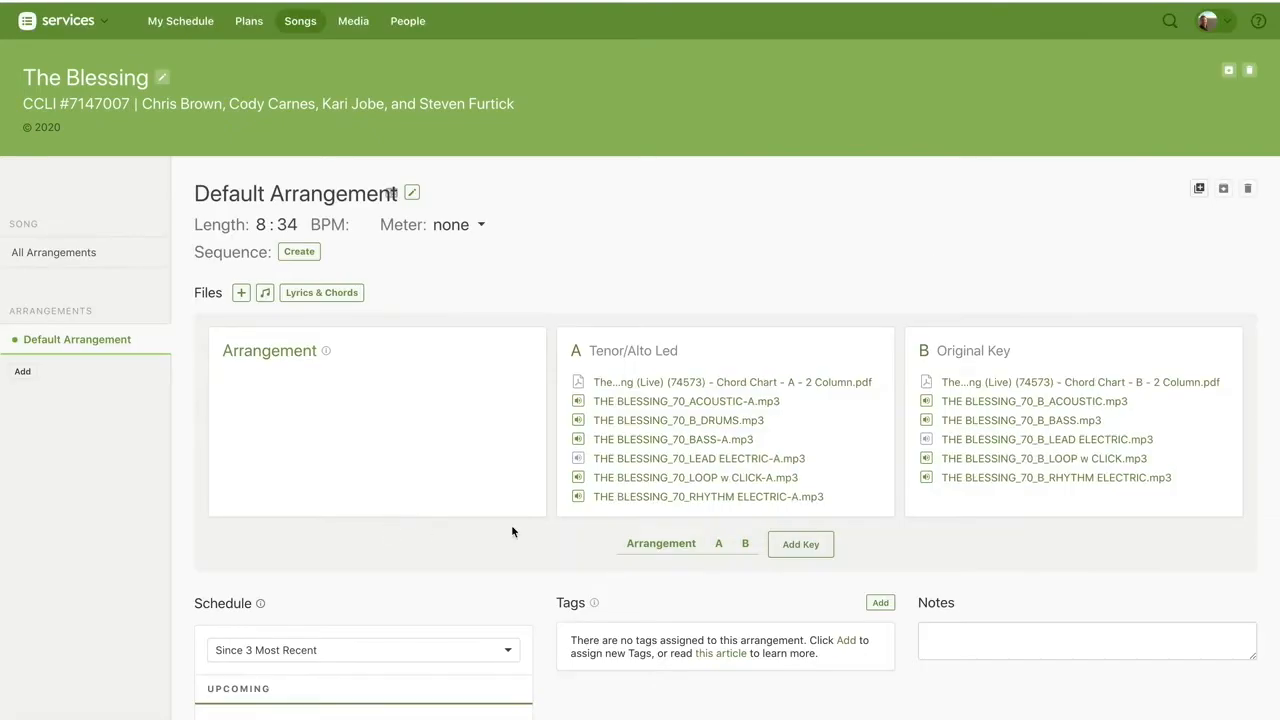
{"action": "left_click", "coordinate": [800, 544]}
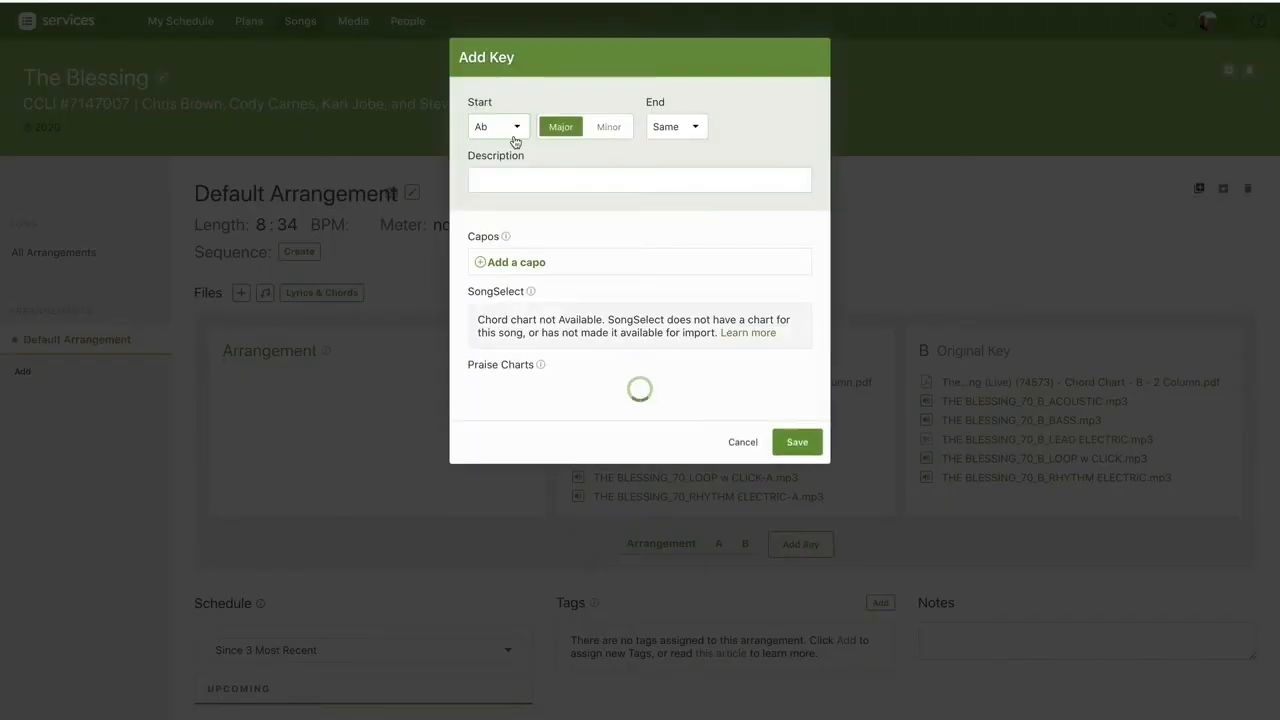
{"action": "left_click", "coordinate": [497, 126]}
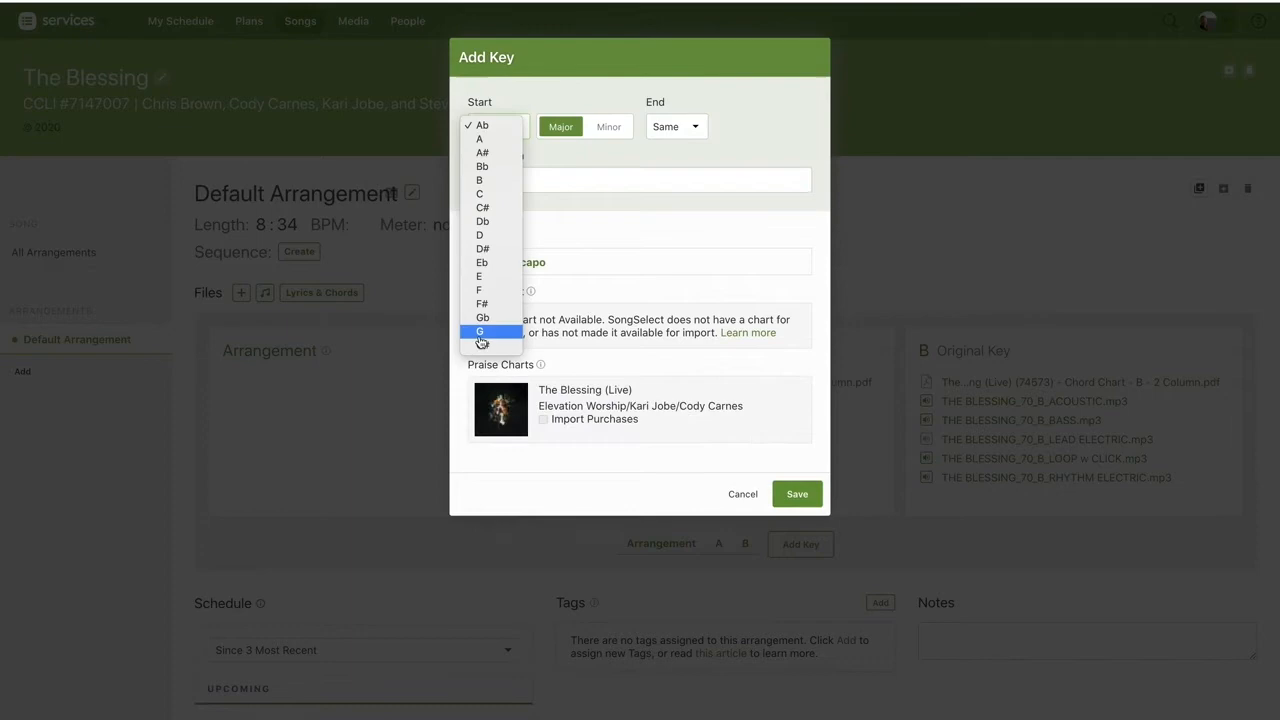
{"action": "left_click", "coordinate": [479, 331]}
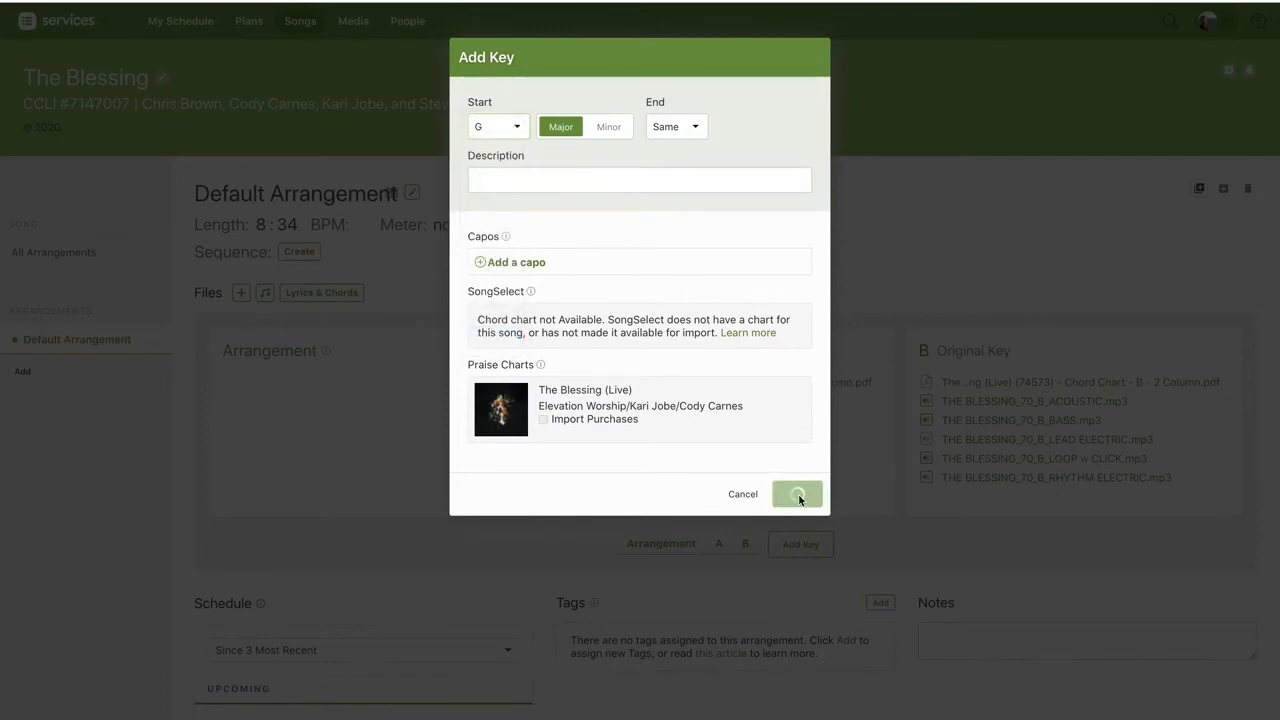
{"action": "left_click", "coordinate": [797, 494]}
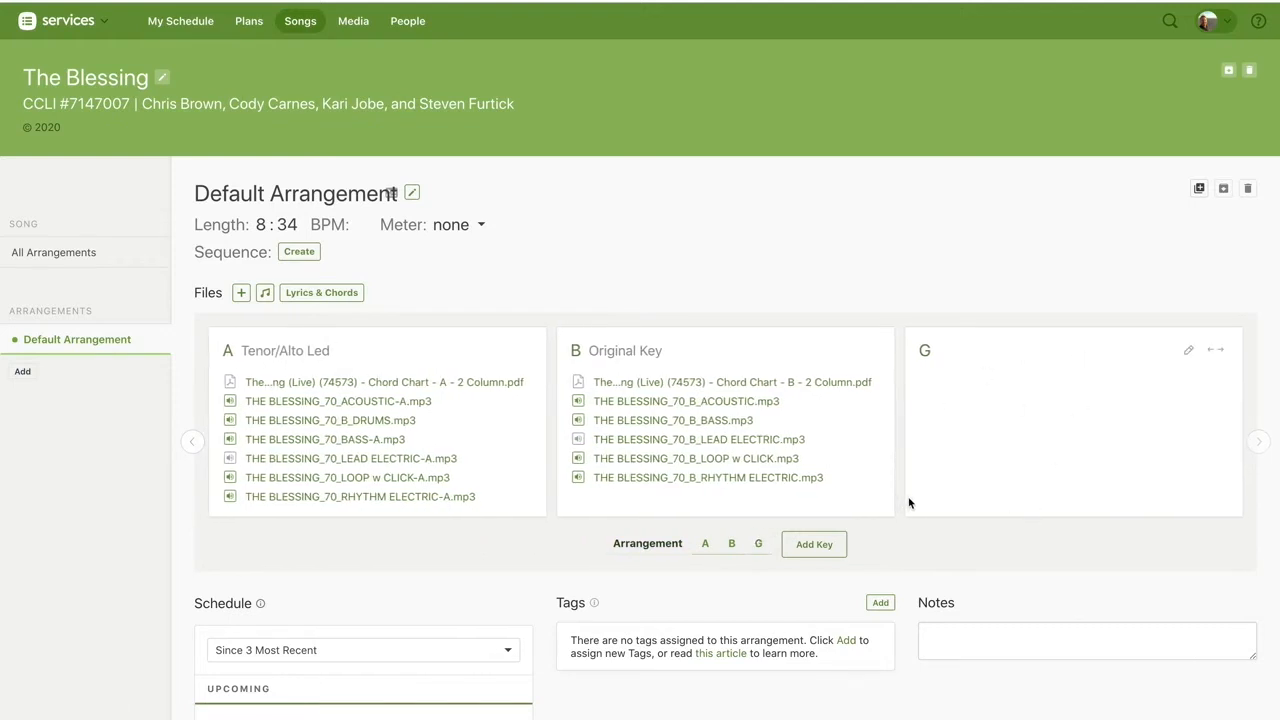
{"action": "mouse_move", "coordinate": [668, 411]}
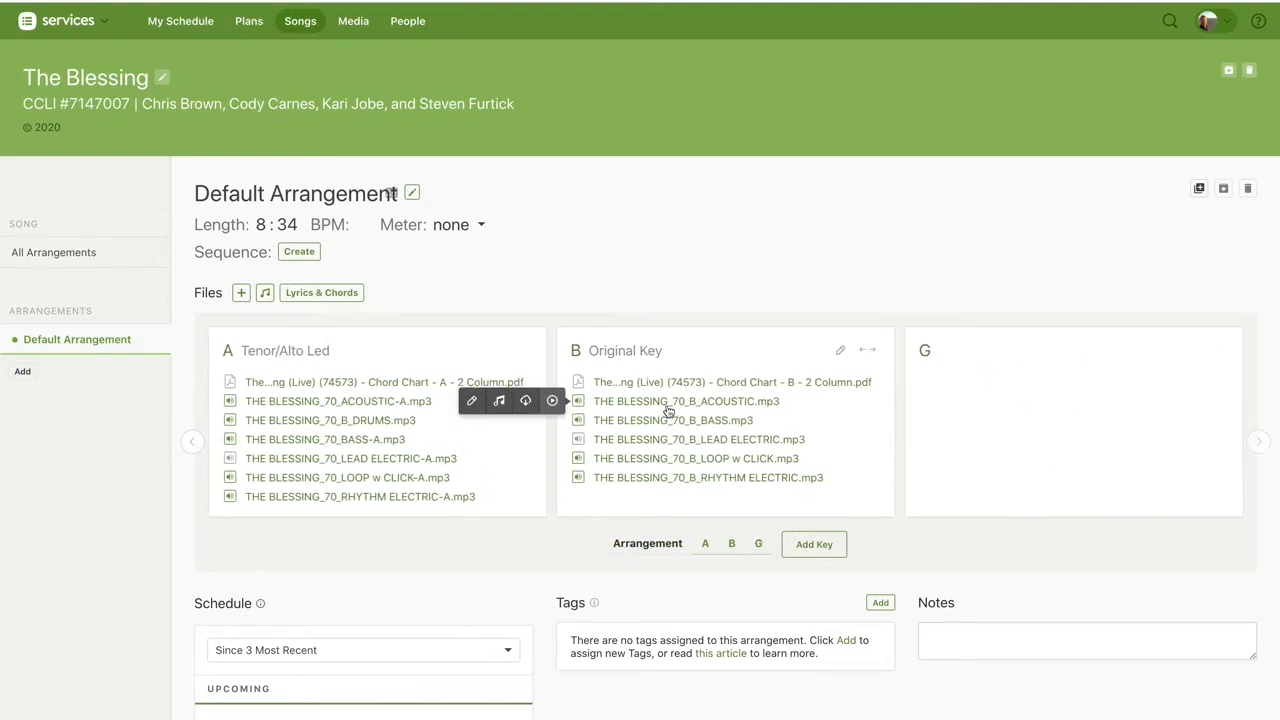
{"action": "mouse_move", "coordinate": [686, 401]}
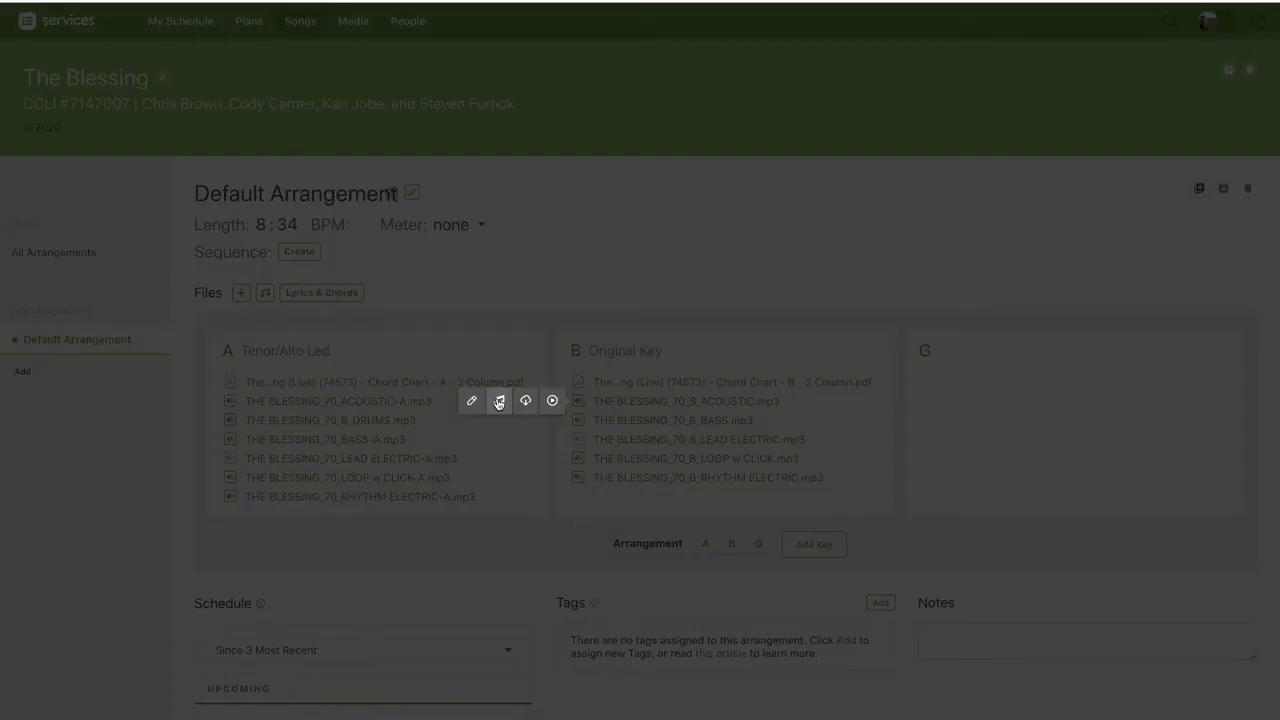
Transpose the B acoustic MP3 down to G, creating THE_BLESSING_70_B_ACOUSTIC-G.mp3
{"action": "left_click", "coordinate": [499, 401]}
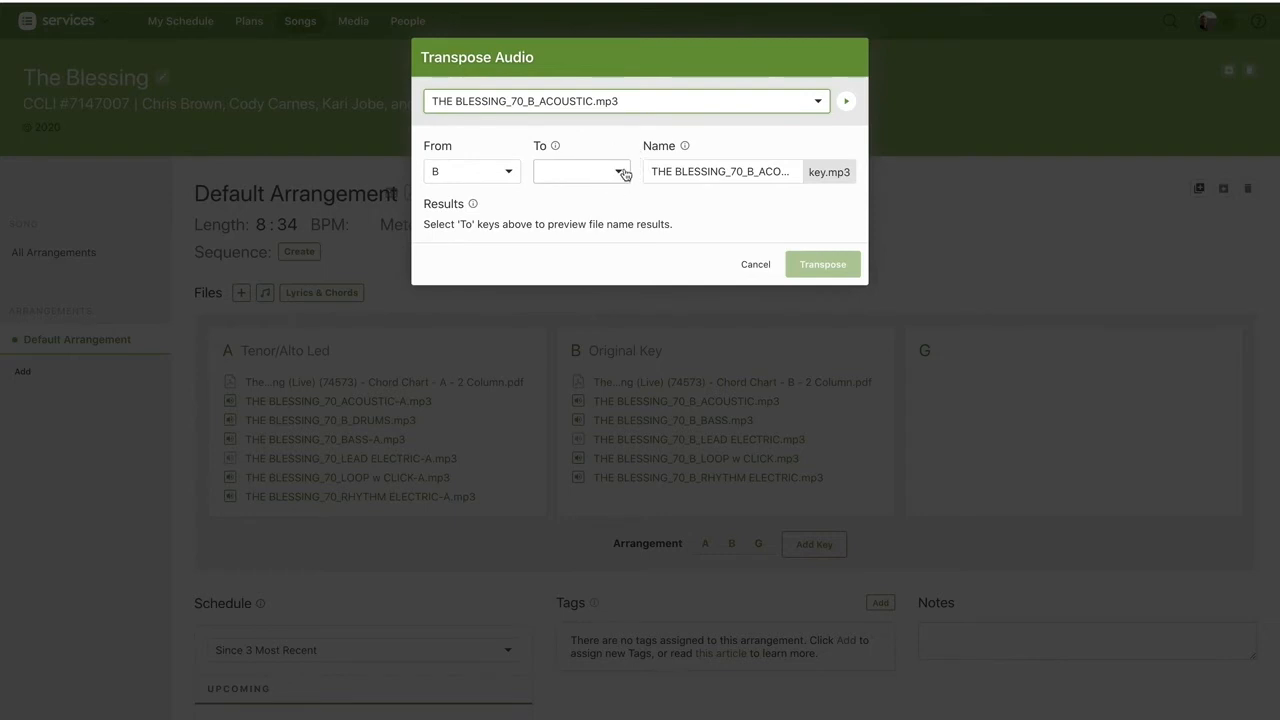
{"action": "left_click", "coordinate": [580, 171]}
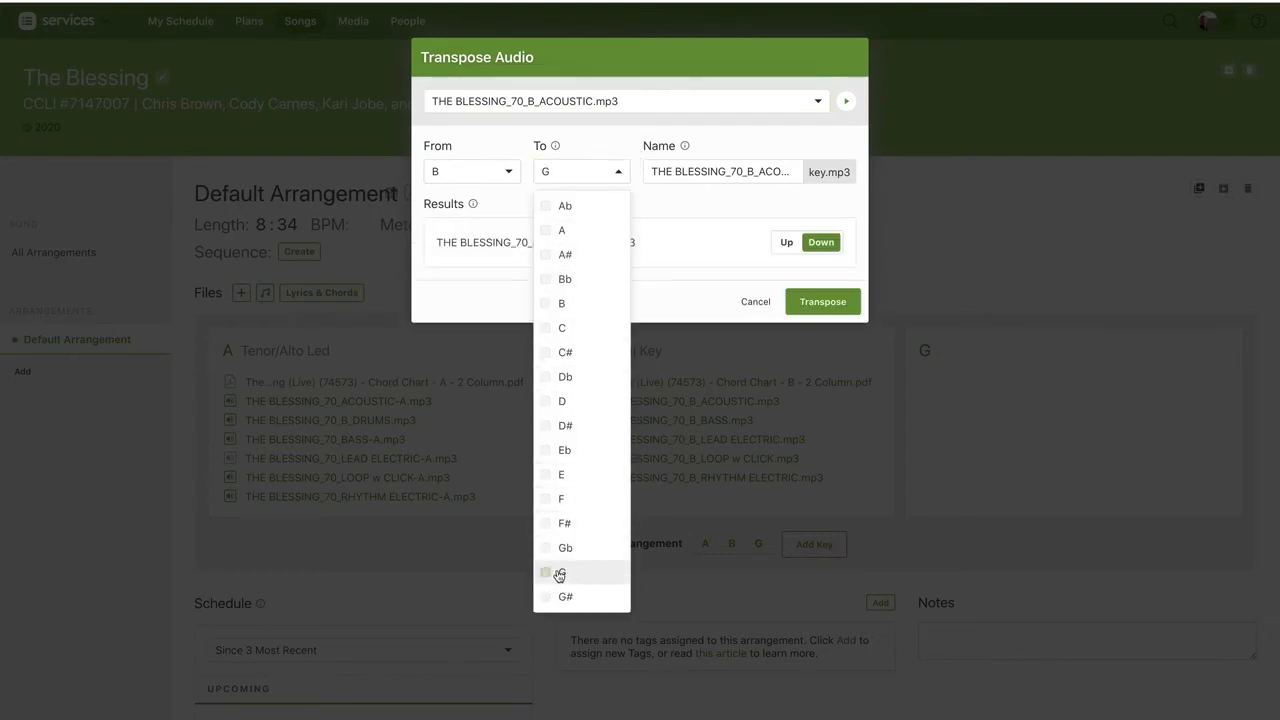
{"action": "left_click", "coordinate": [559, 573]}
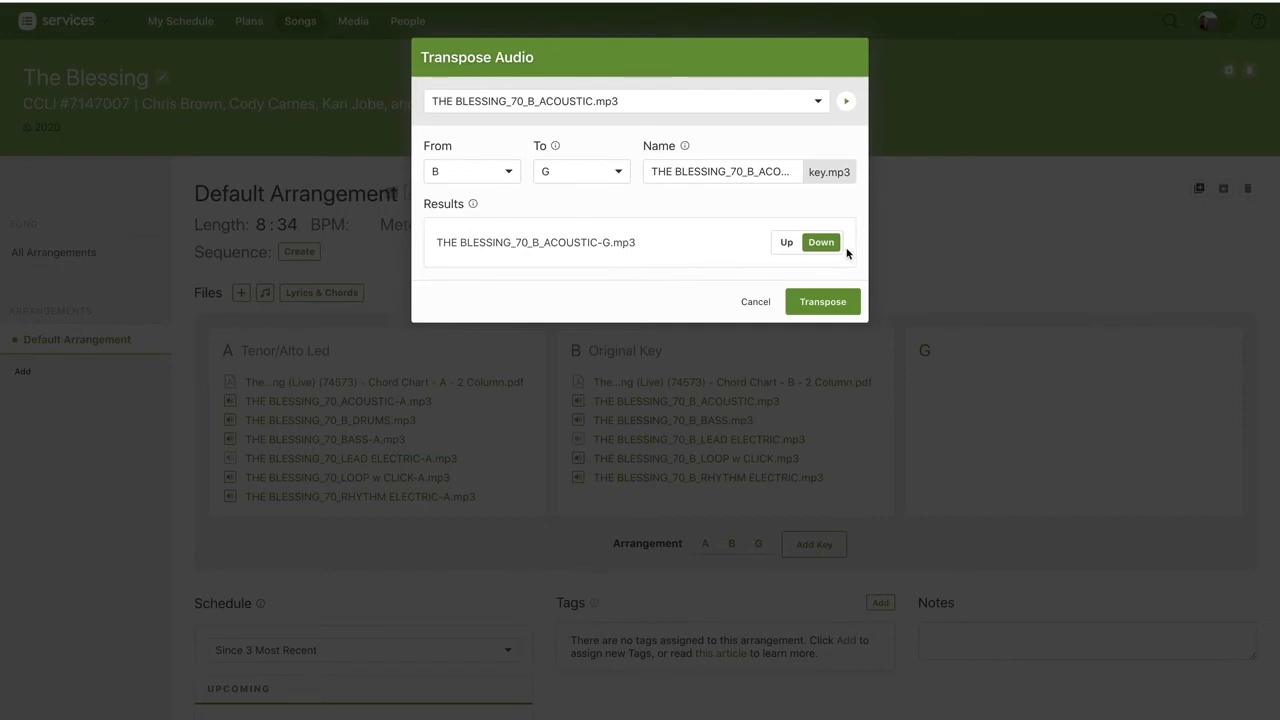
{"action": "left_click", "coordinate": [823, 301]}
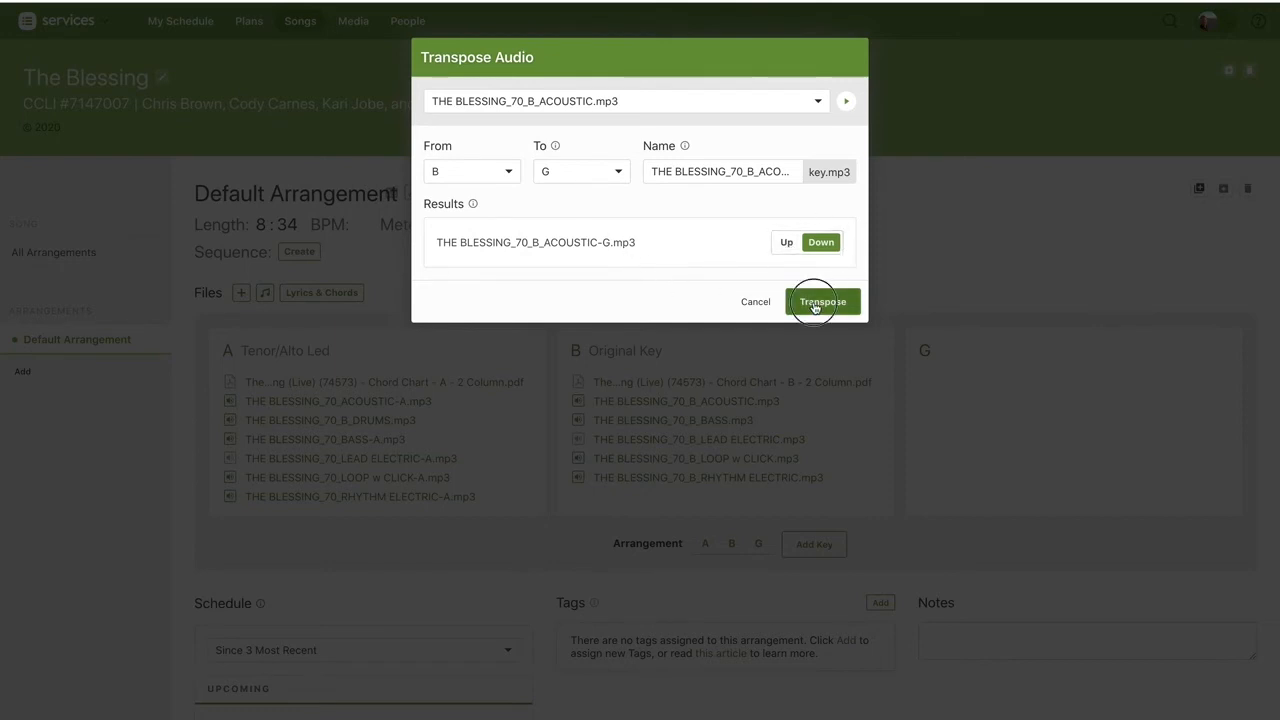
{"action": "left_click", "coordinate": [823, 301]}
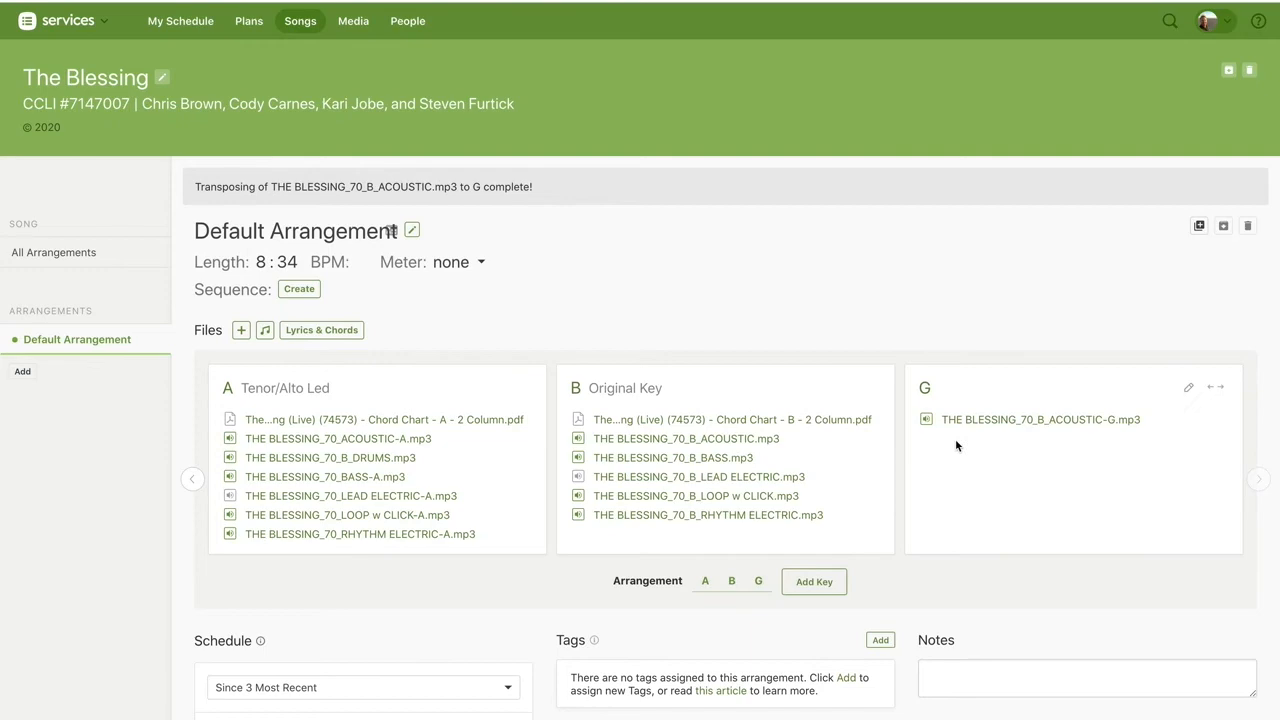
{"action": "mouse_move", "coordinate": [940, 537]}
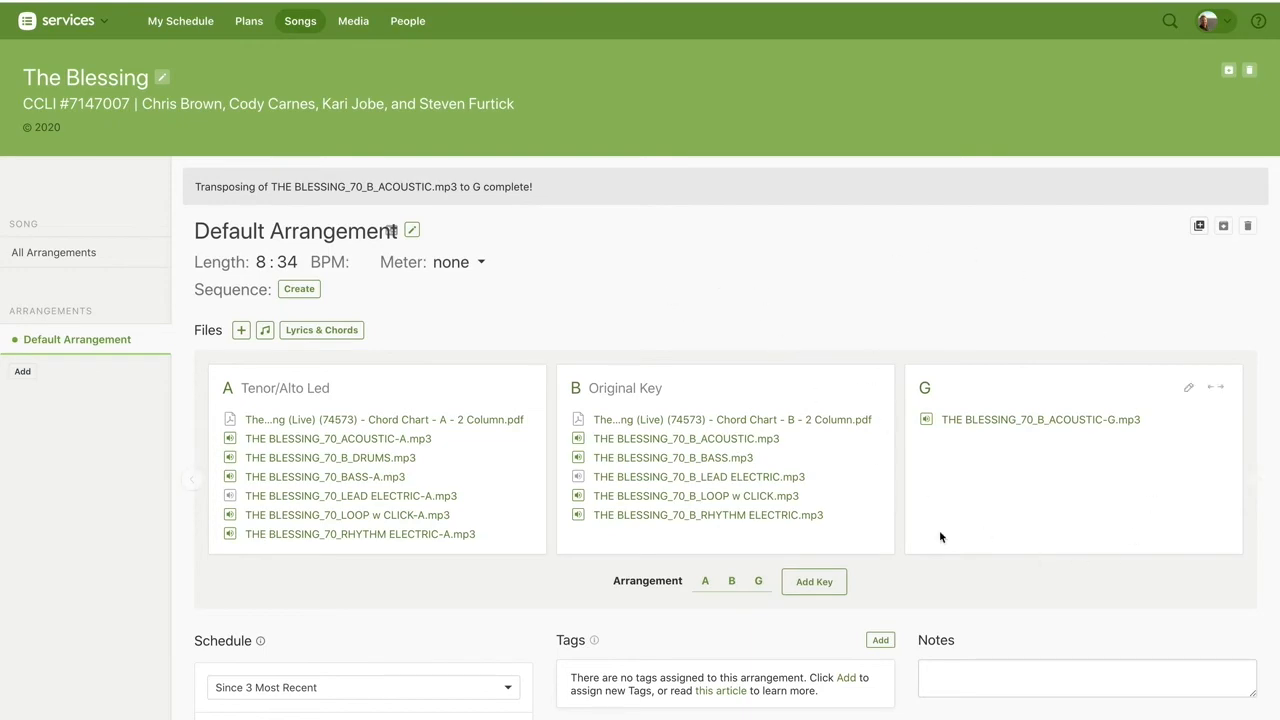